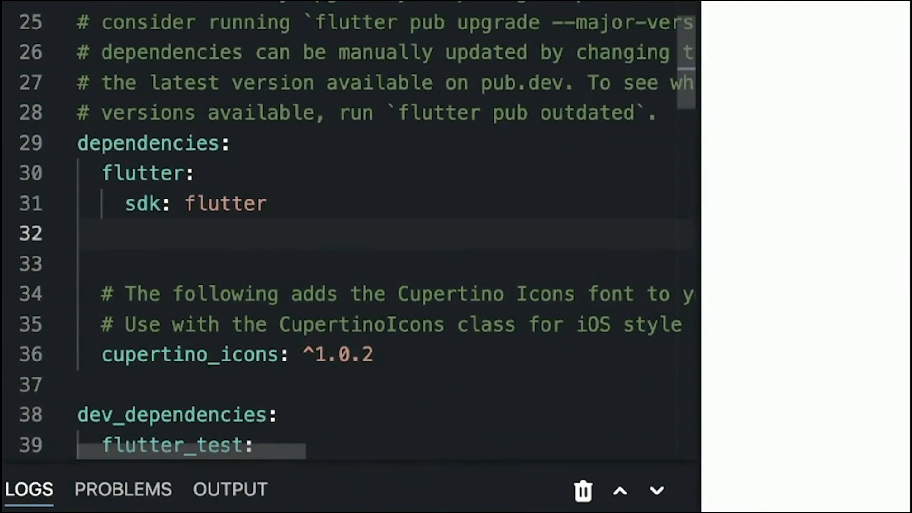
- Add flutter_riverpod under dependencies in pubspec.yaml
text(flutter_riverpo)
text(import)
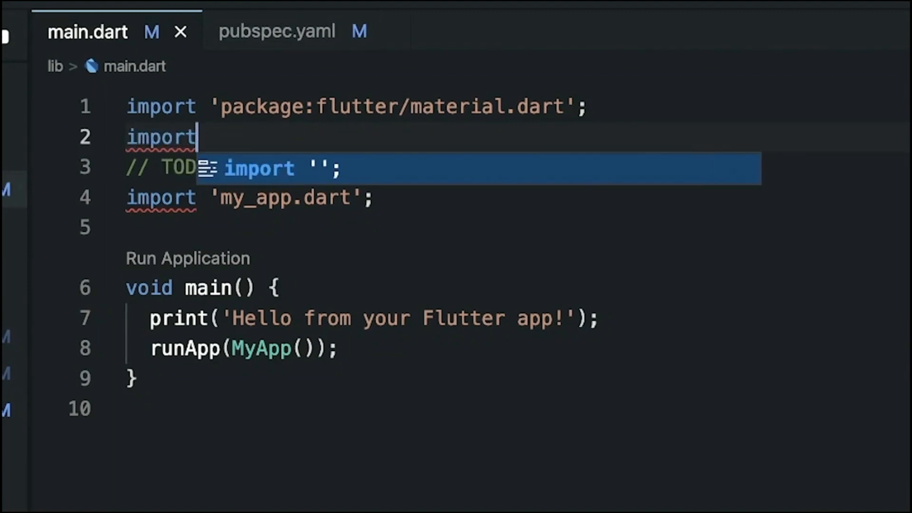
- Import package:flutter_riverpod/flutter_riverpod.dart and wrap MyApp() in ProviderScope(child: ...) with trailing commas
text('package:)
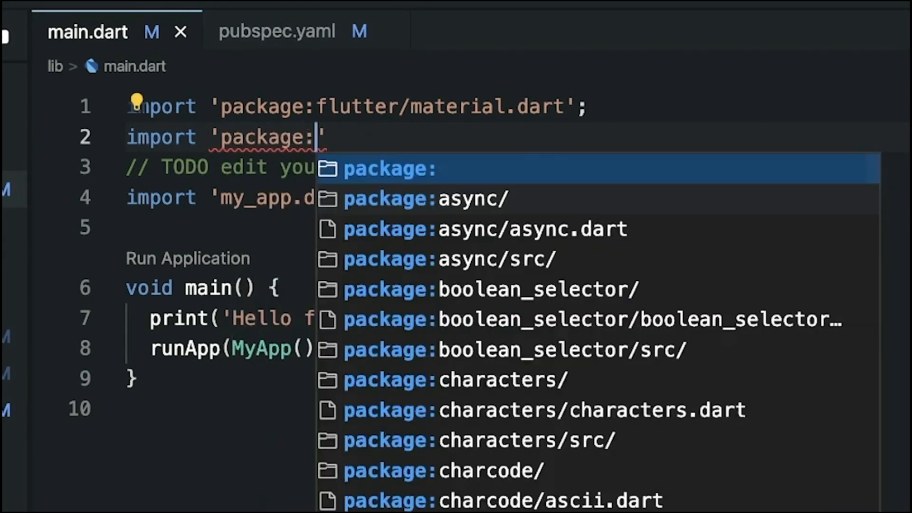
text(flutter_riverpod/flutter_riverpod.dart)
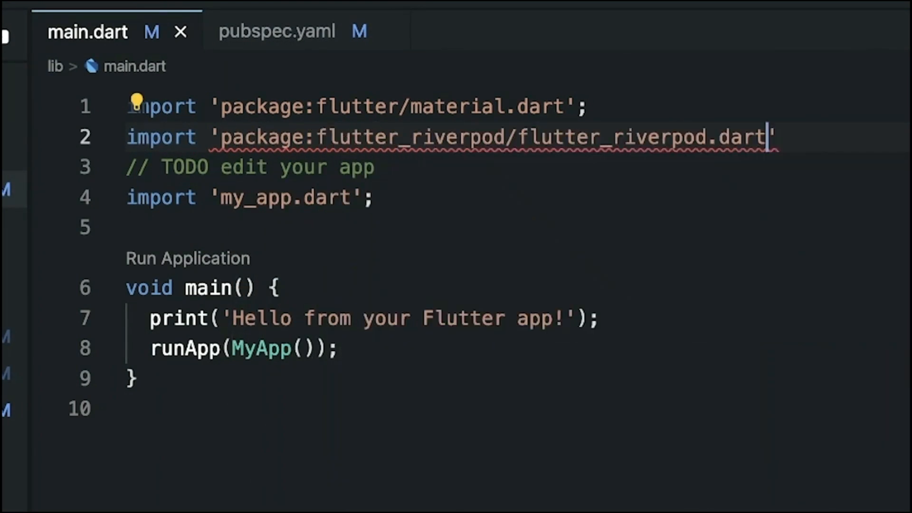
scroll(down, 3)
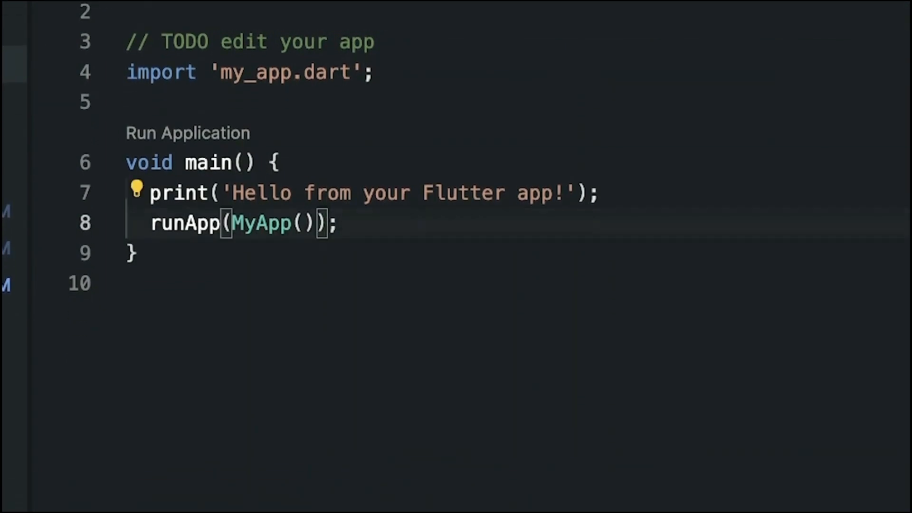
text(ProviderSc)
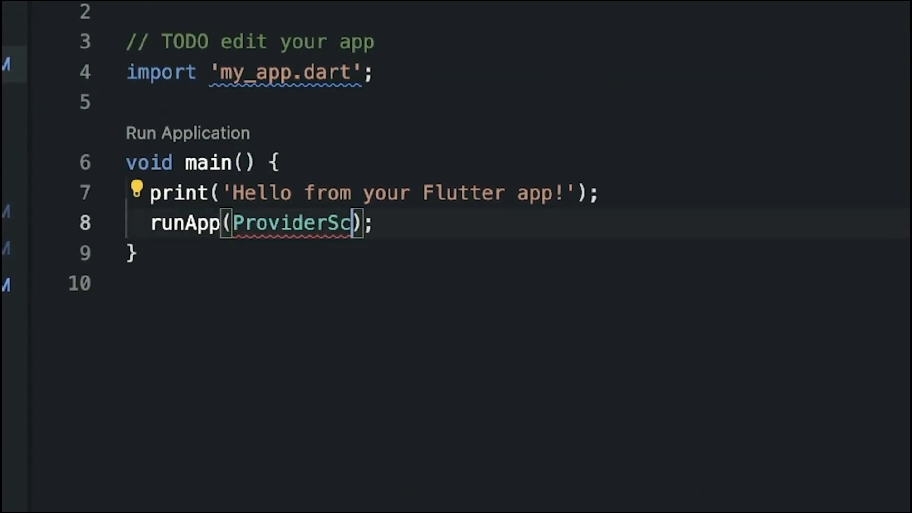
text(pe(child:)
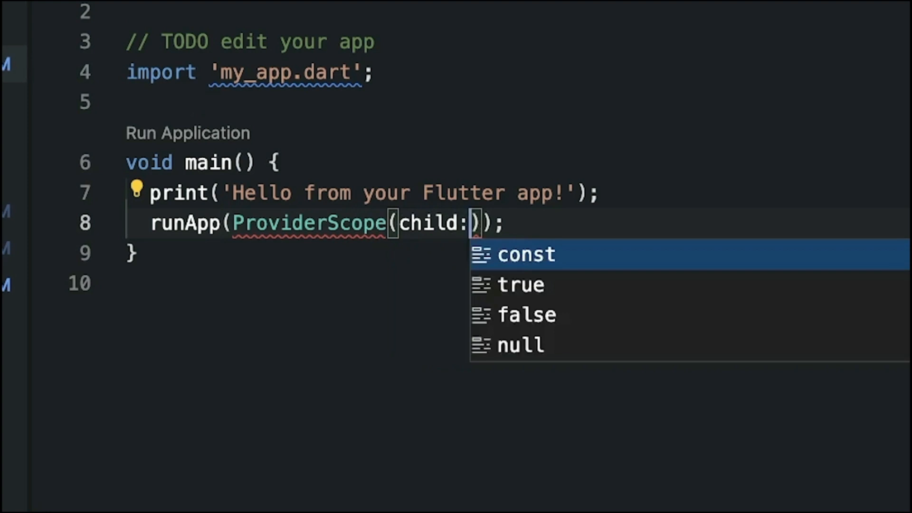
text(MyApp())
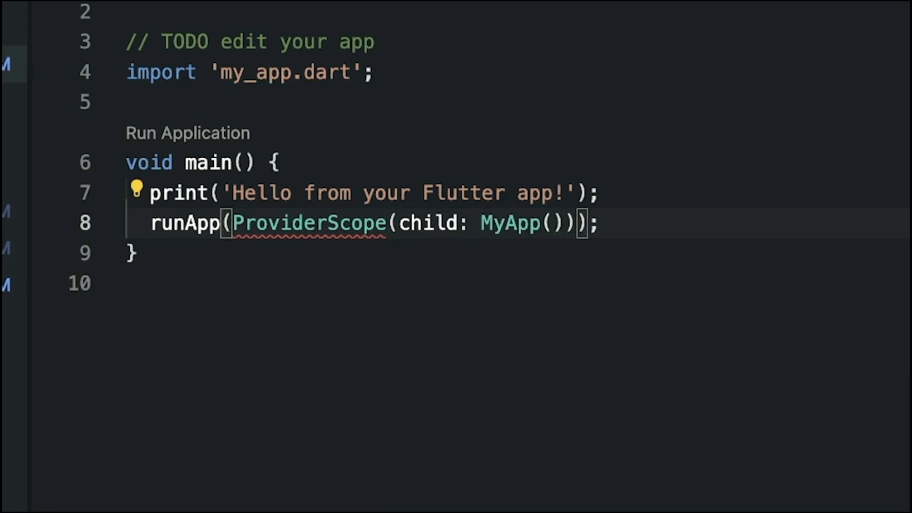
click(138, 192)
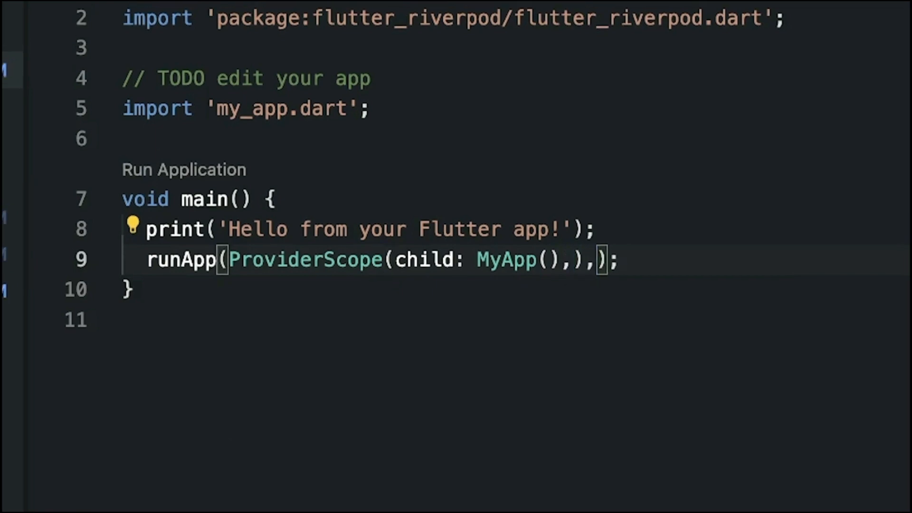
- Reformat main.dart via Format Document from the command palette
text(format)
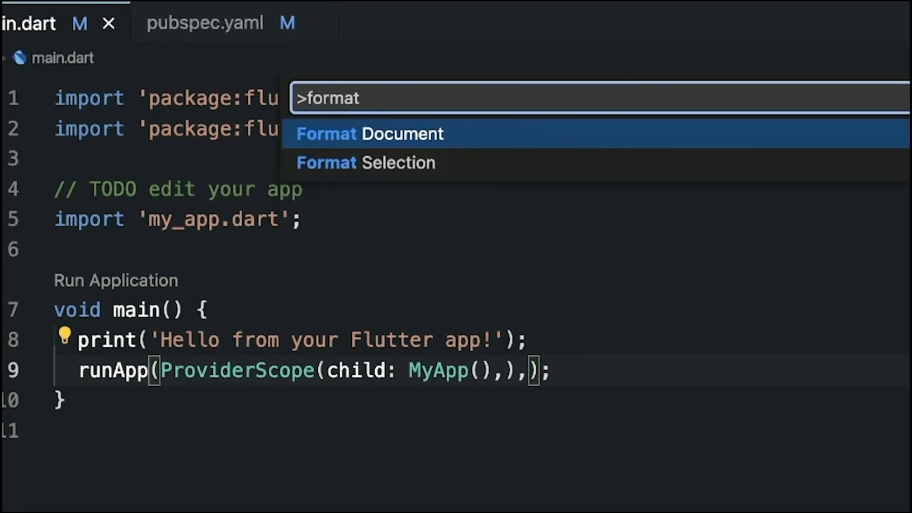
click(370, 134)
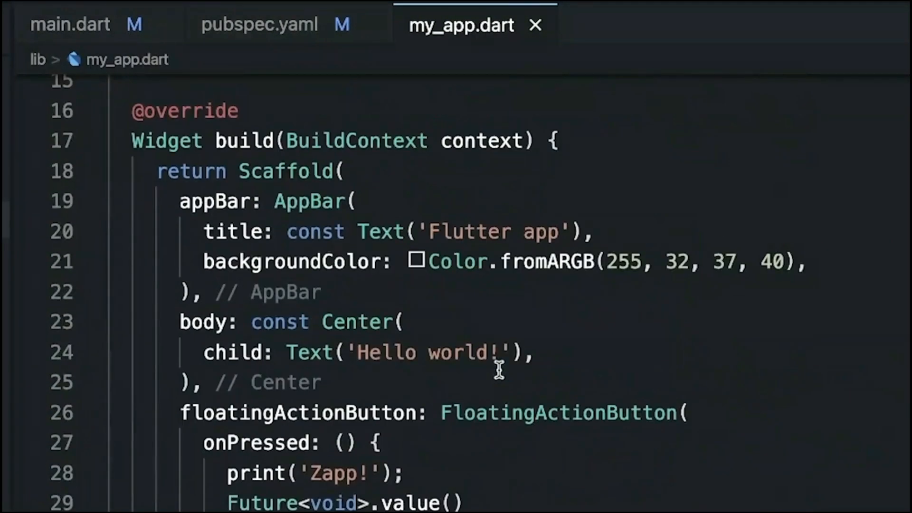
- Replace the 'Hello world' greeting in the Text widget with 'Zapp.run!'
double_click(422, 353)
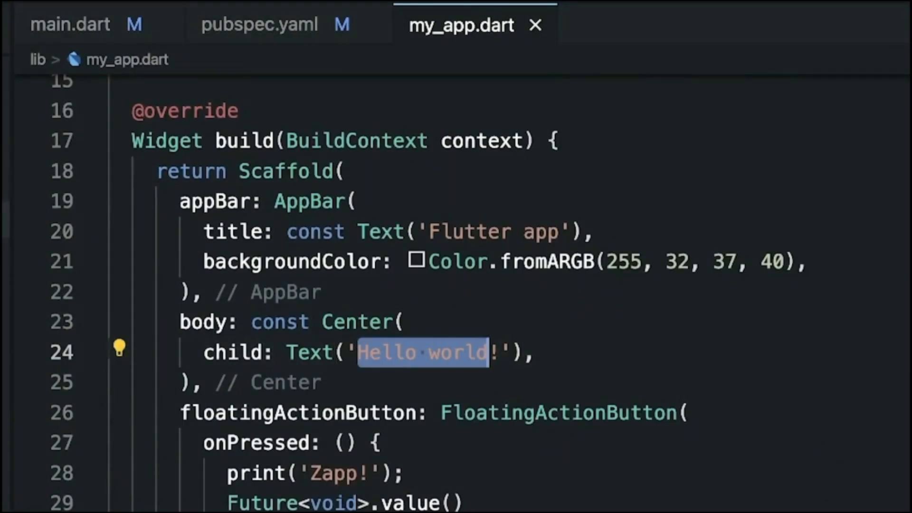
text(Zapp.run!)
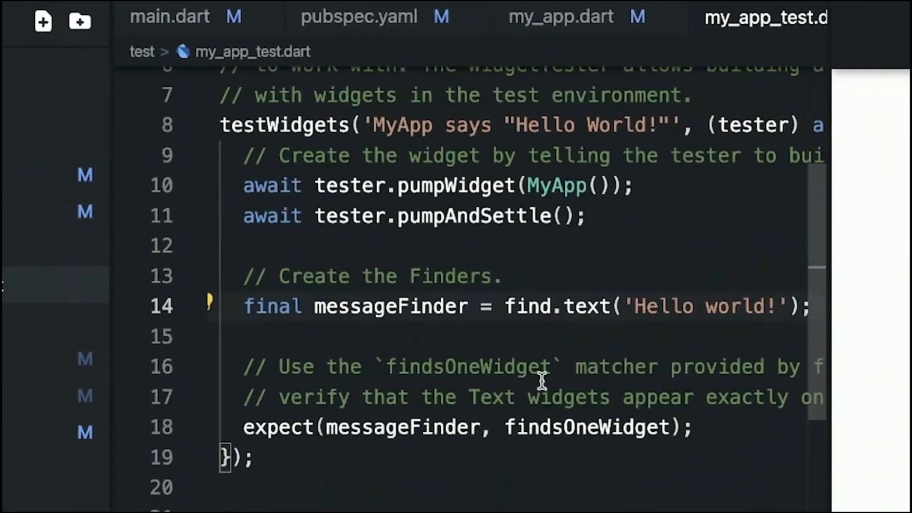
- Change the find.text expectation in my_app_test.dart from 'Hello world' to 'Zapp.run'
double_click(702, 307)
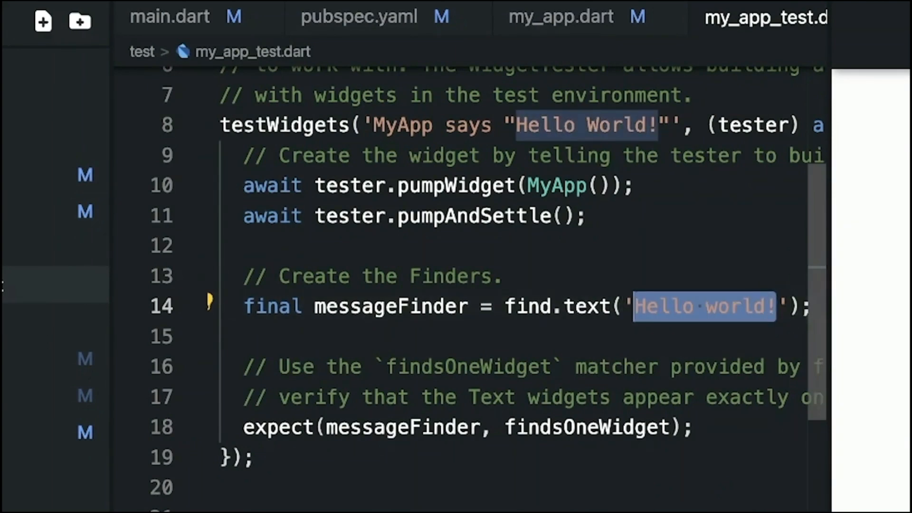
text(Zapp.run)
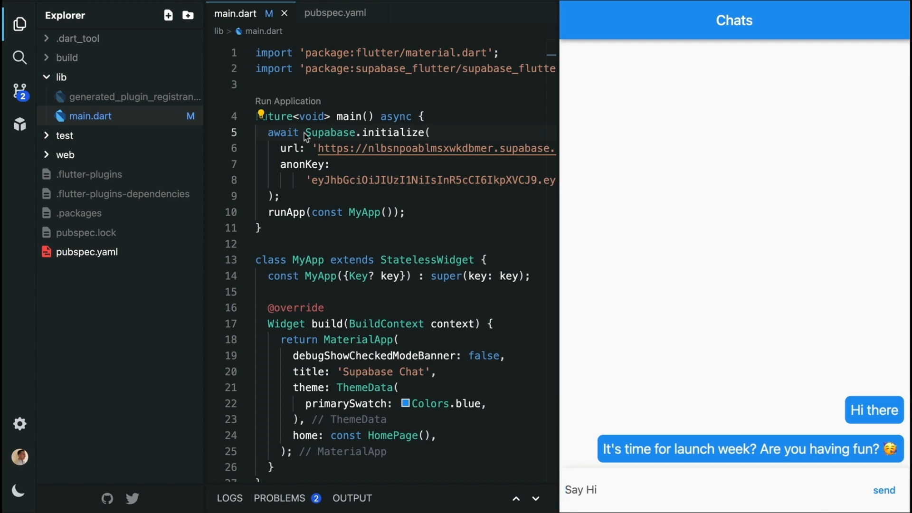
- Send 'Yup, I am so pumped!!' from the Say Hi field in the chat preview
double_click(365, 132)
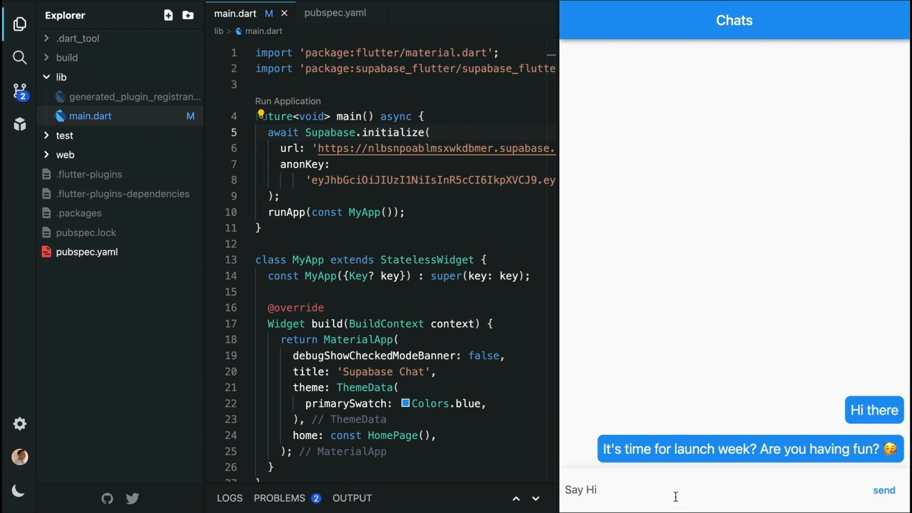
text(Yup,)
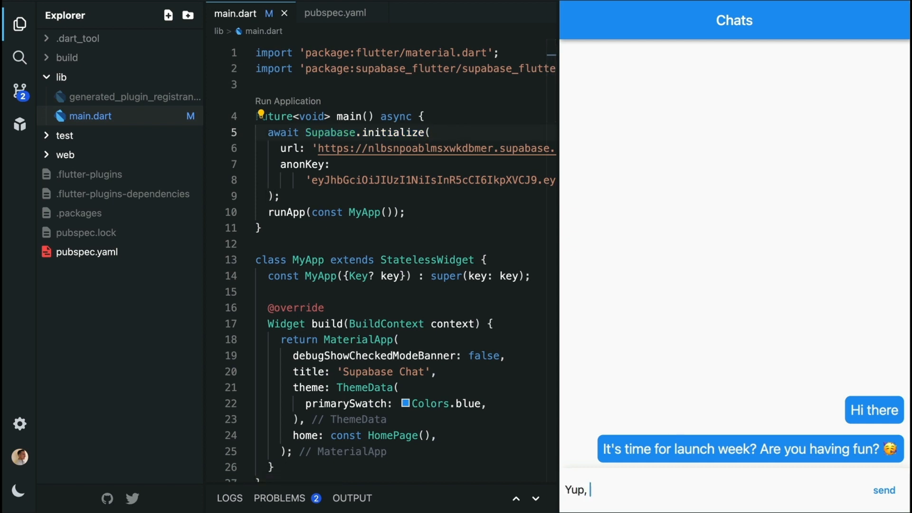
text(I am so)
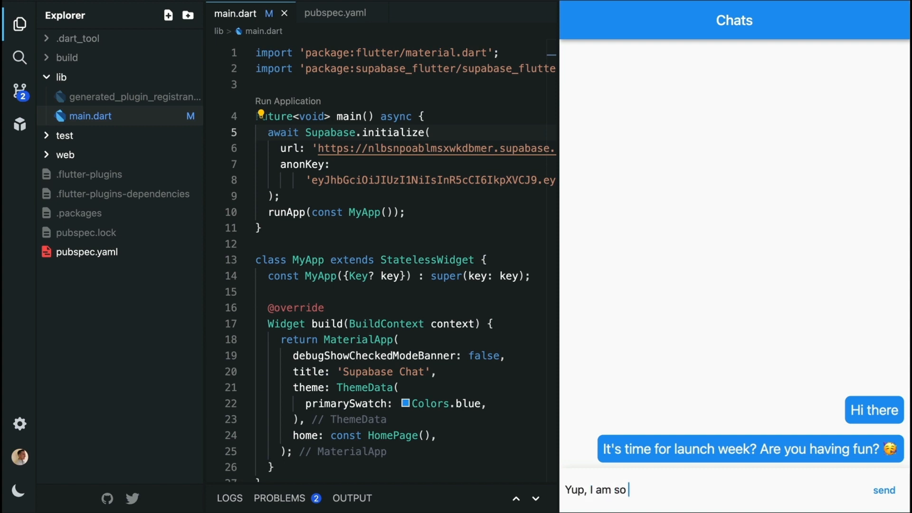
text(pumped!!)
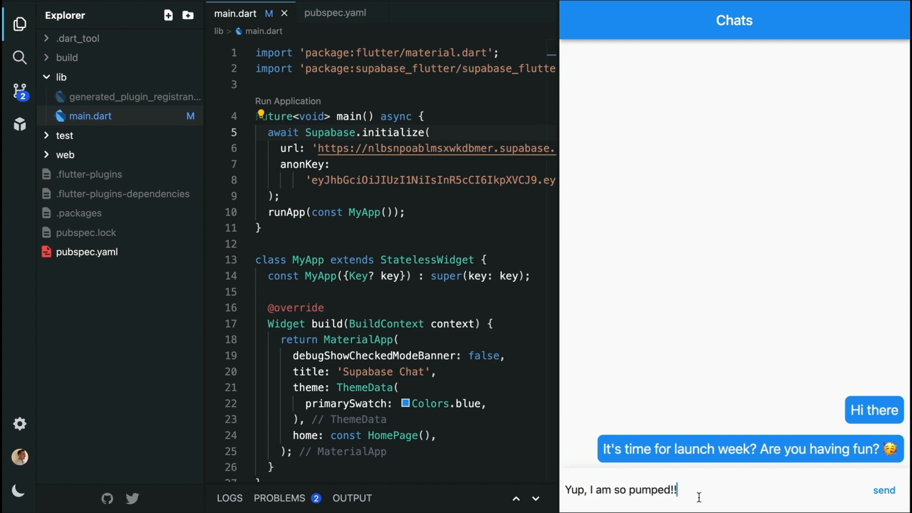
click(884, 490)
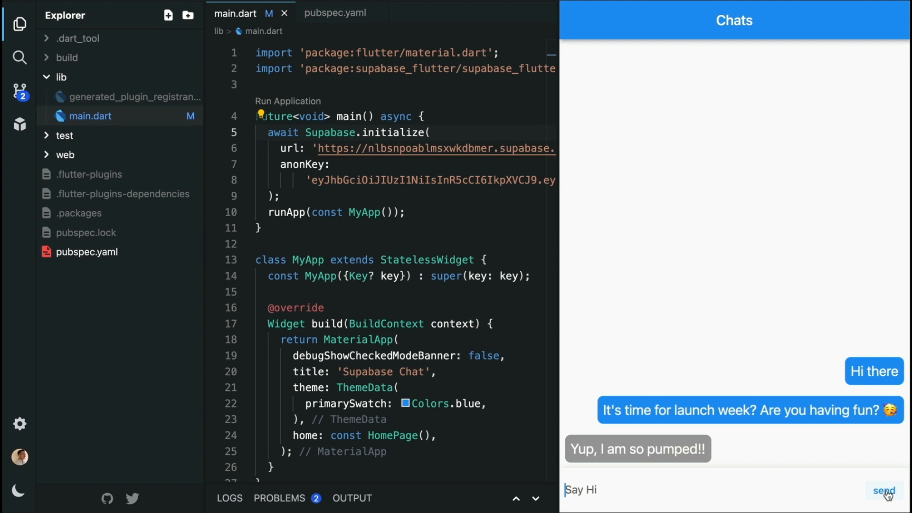